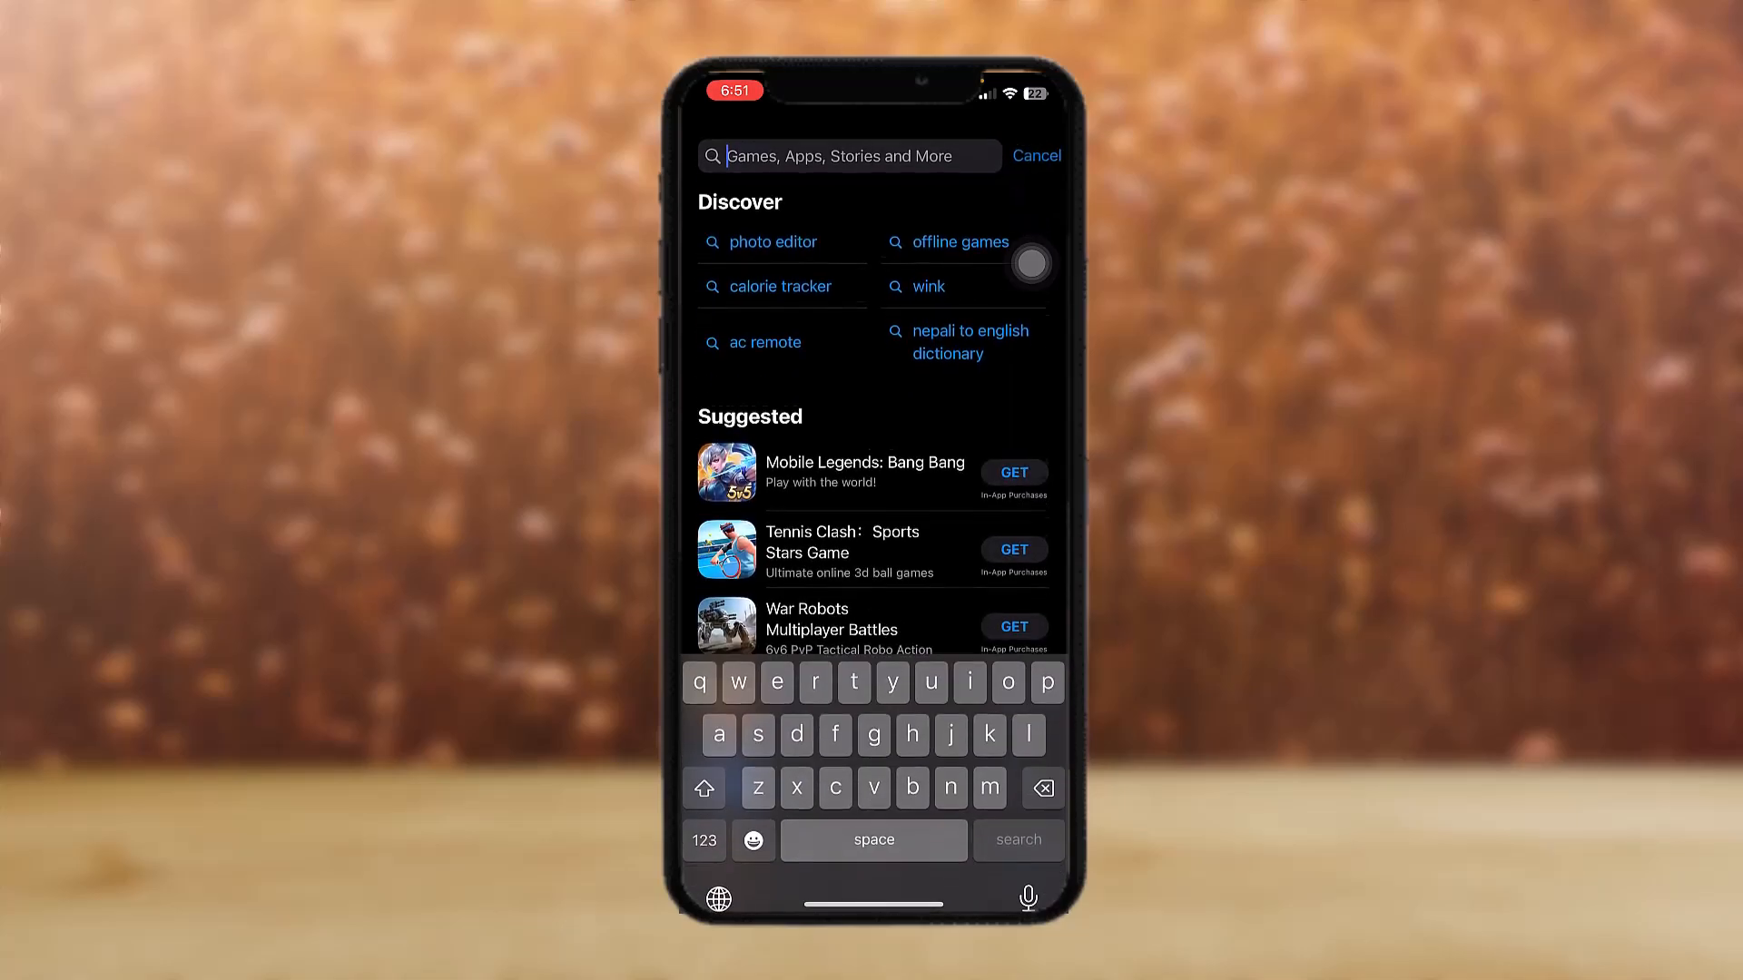
# Search the App Store for 'telegram' to check for updates, then return home
pyautogui.write('telegram')
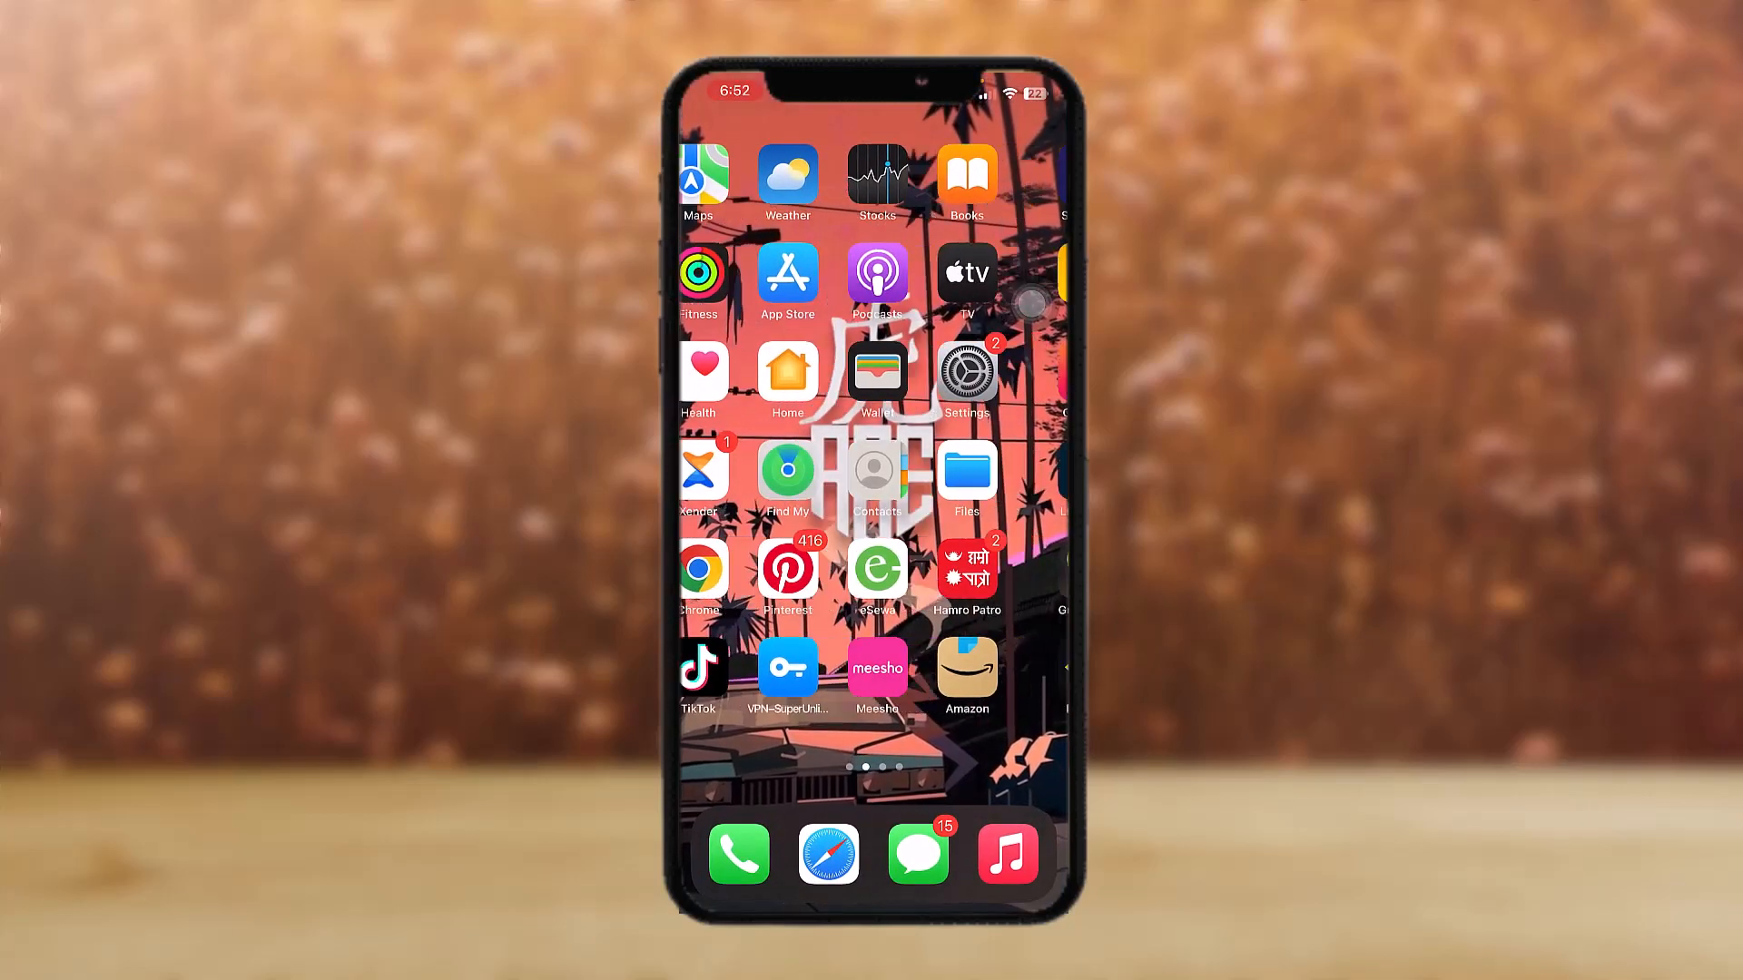
# Swipe through the home screen pages and launch the Settings app
pyautogui.hscroll(-3)
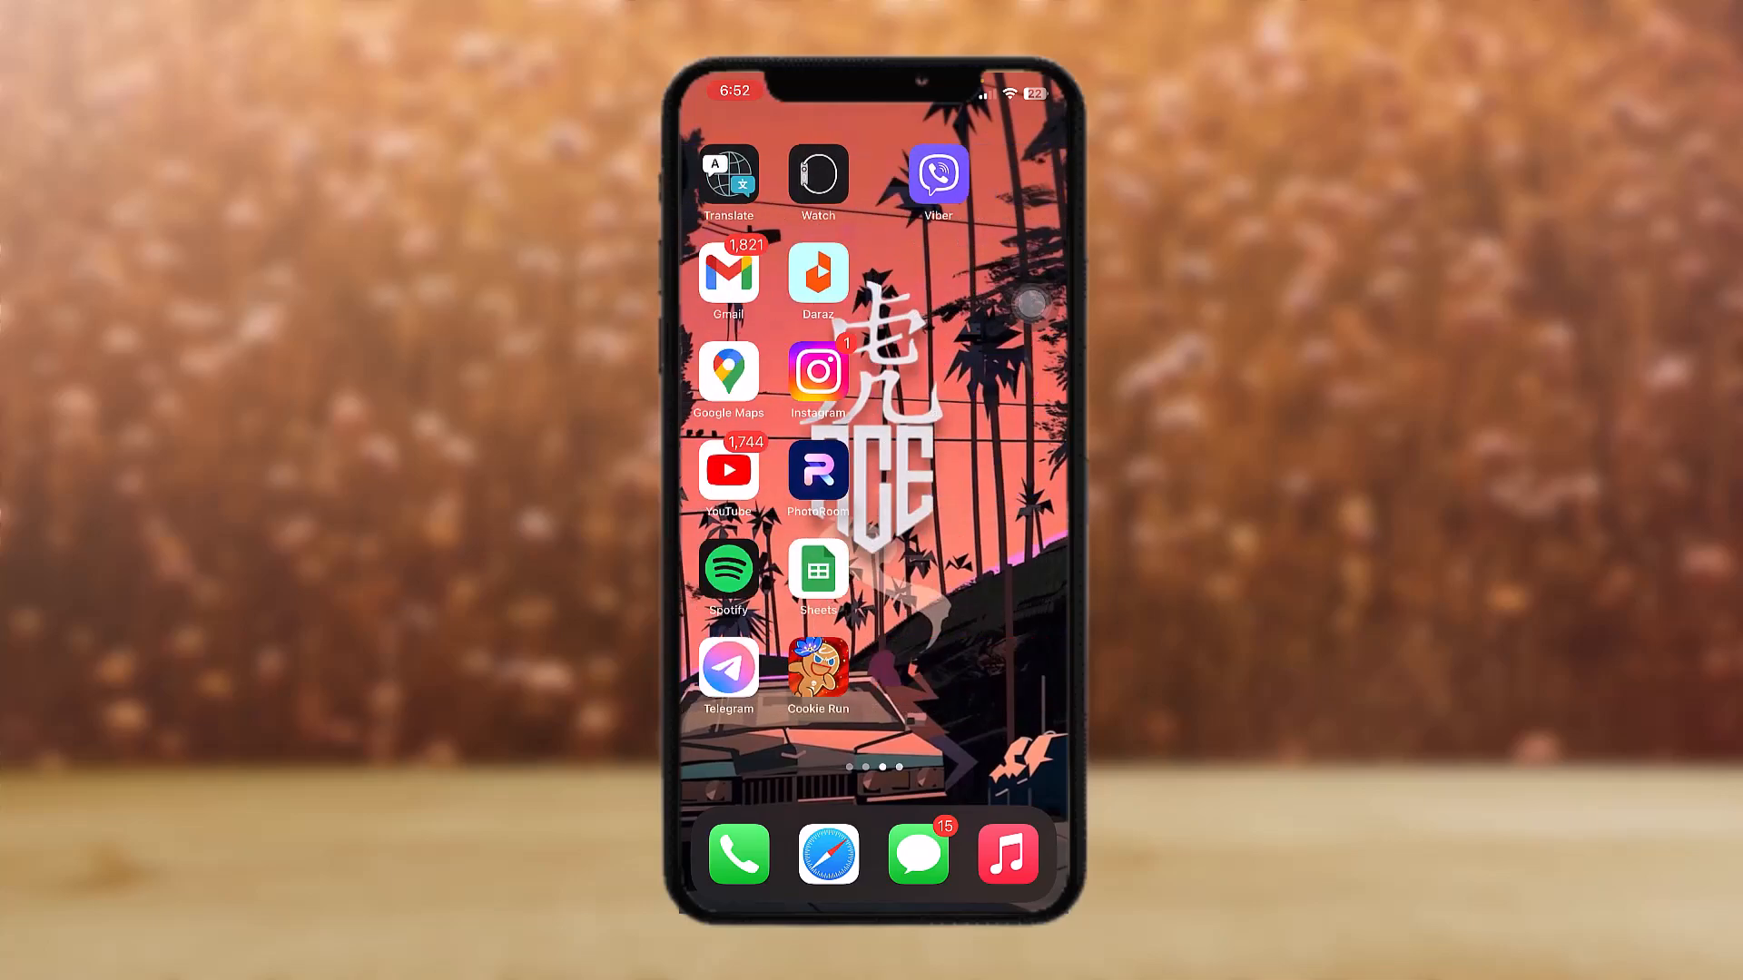
pyautogui.hscroll(-3)
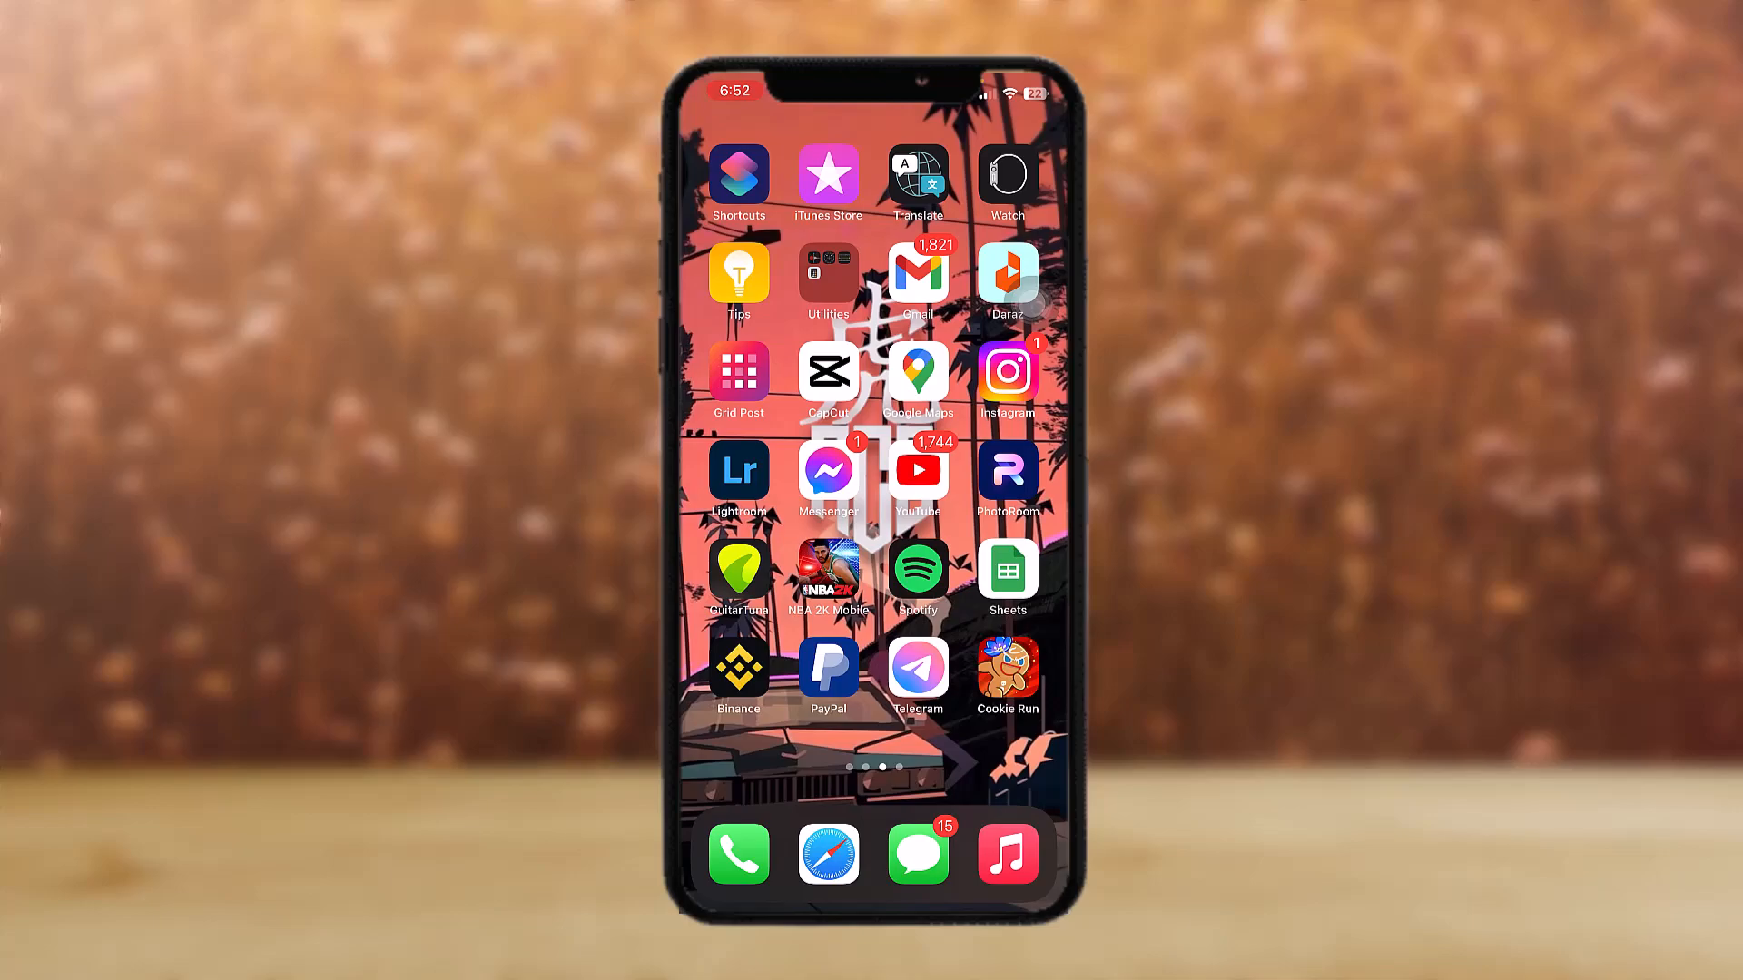
pyautogui.hscroll(-3)
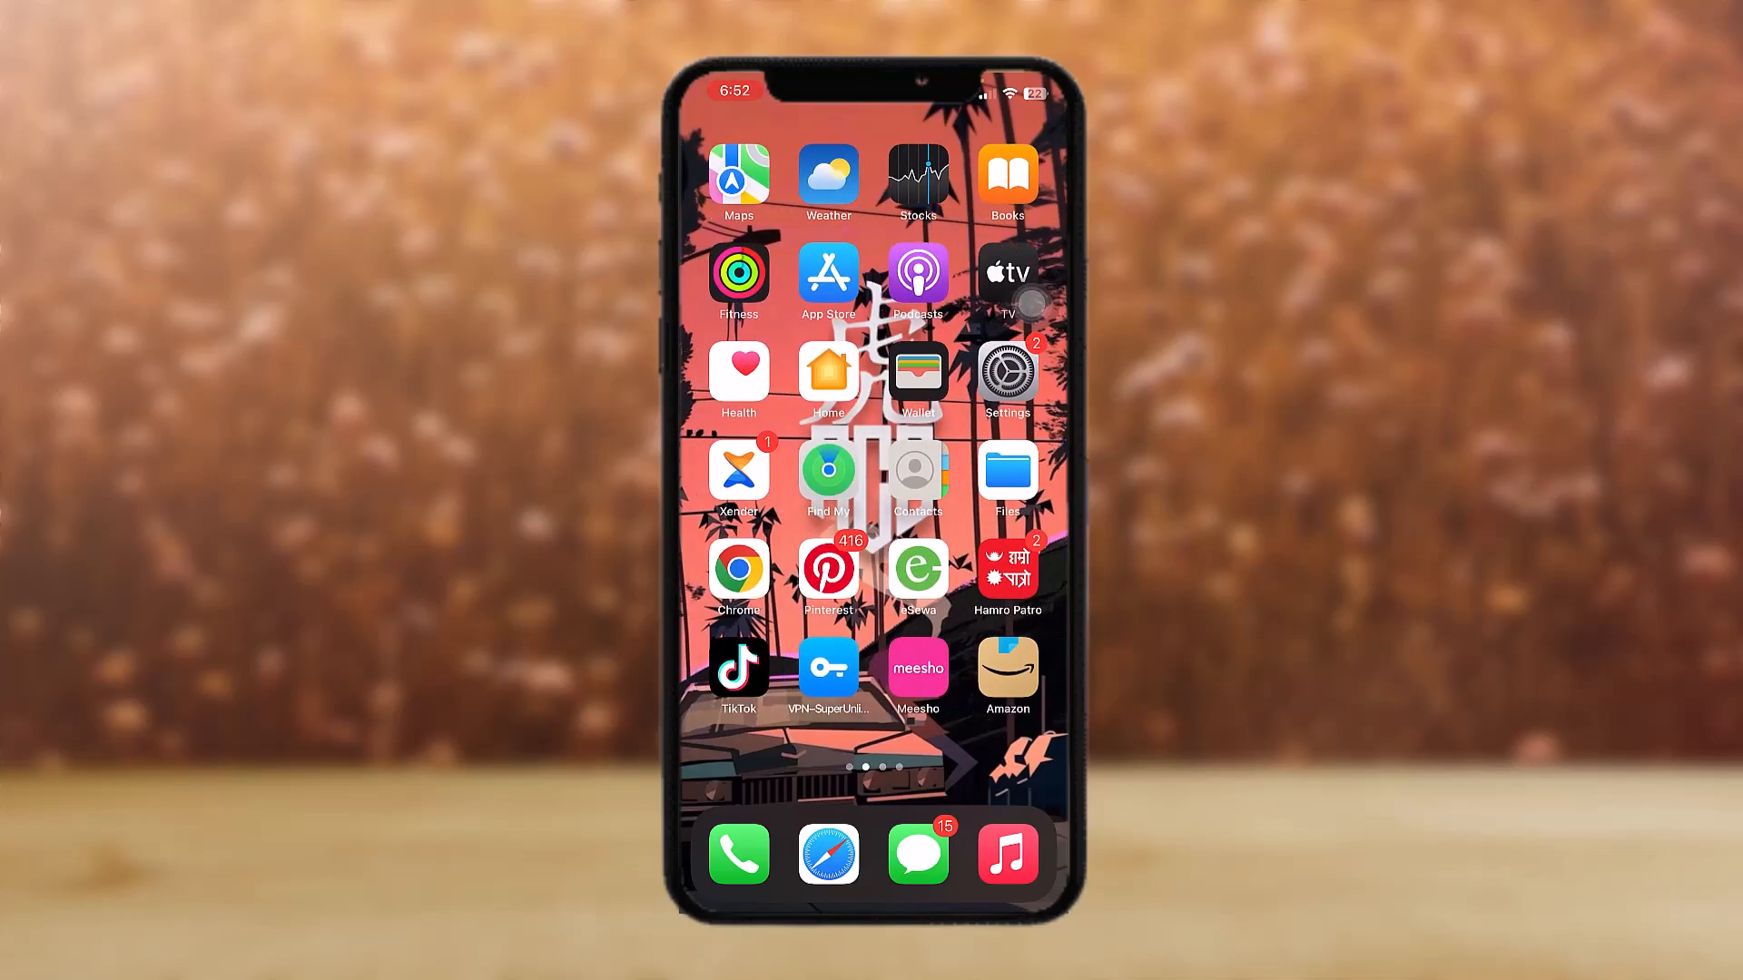
pyautogui.click(1006, 372)
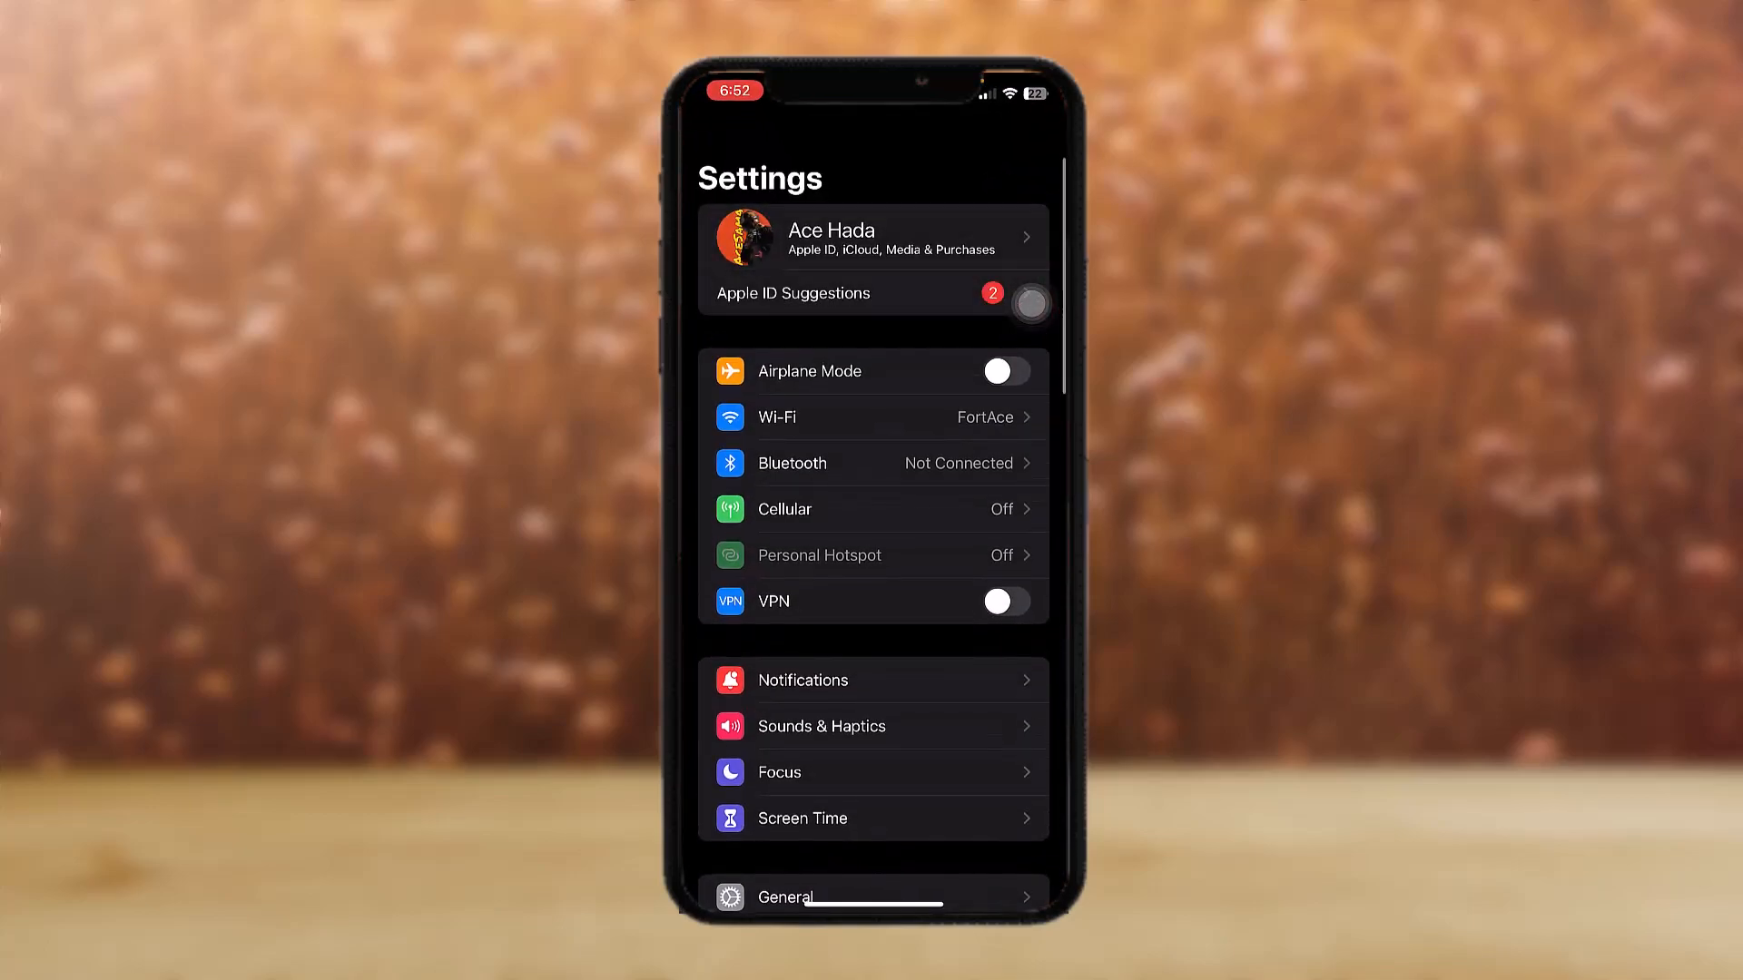
# Navigate to General > iPhone Storage showing 45.2 GB of 64 GB used
pyautogui.scroll(-3)
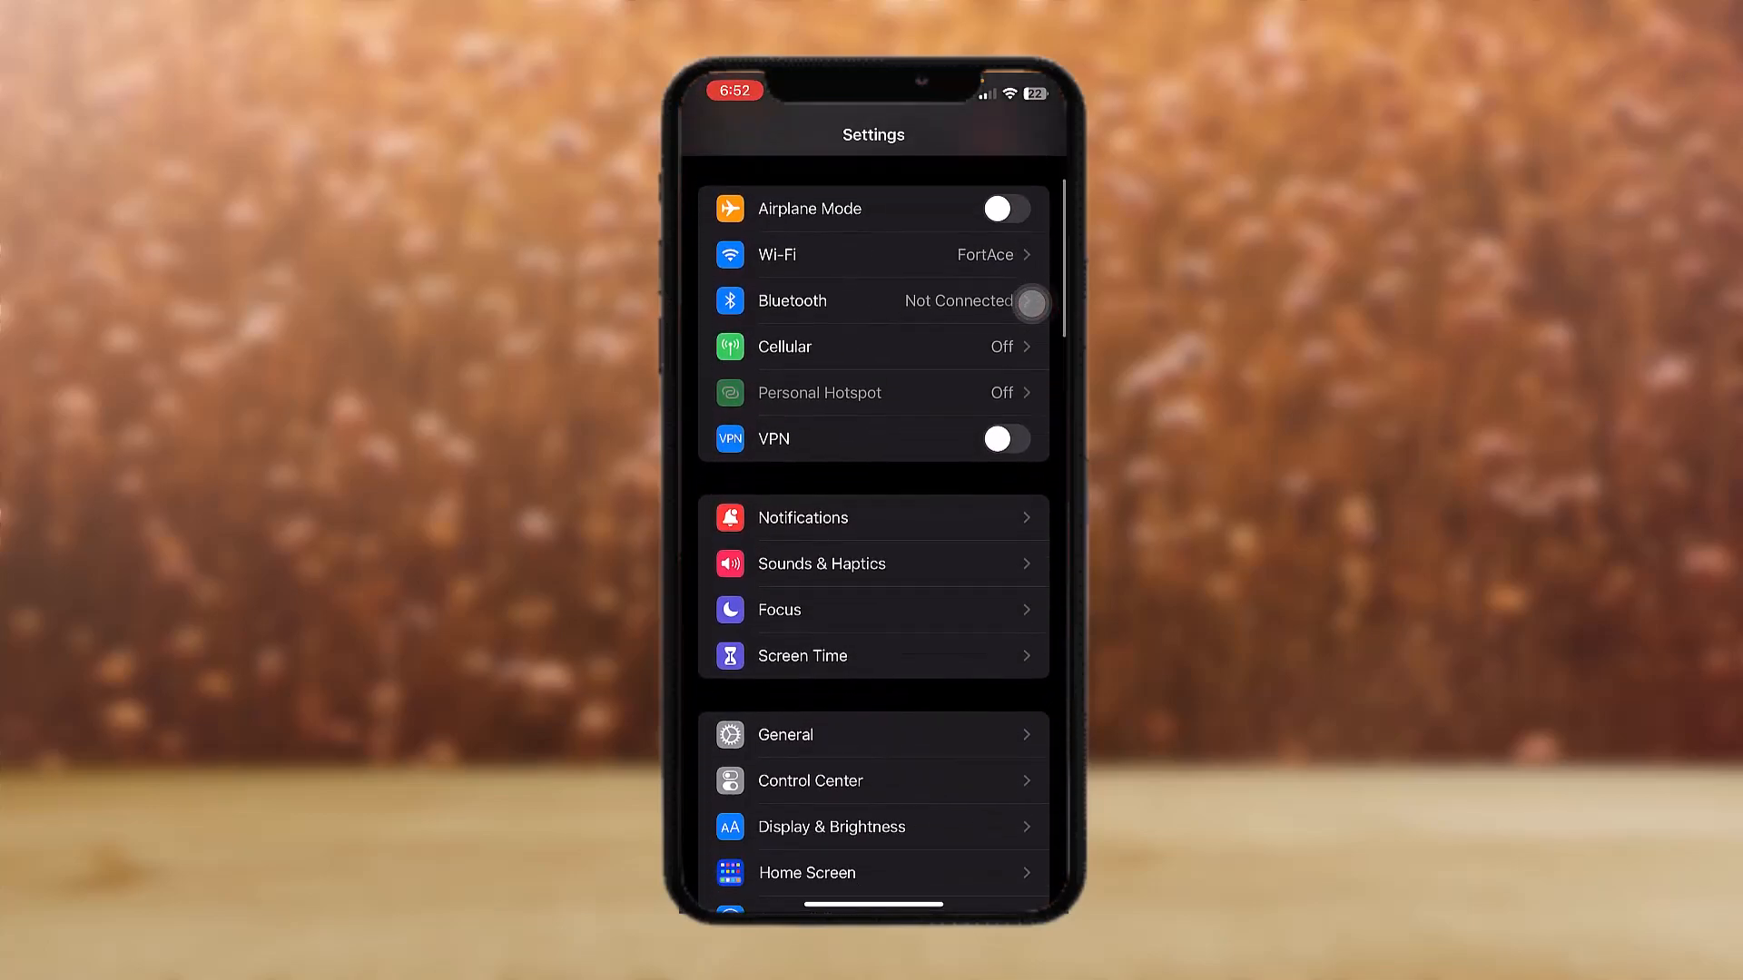
pyautogui.scroll(-3)
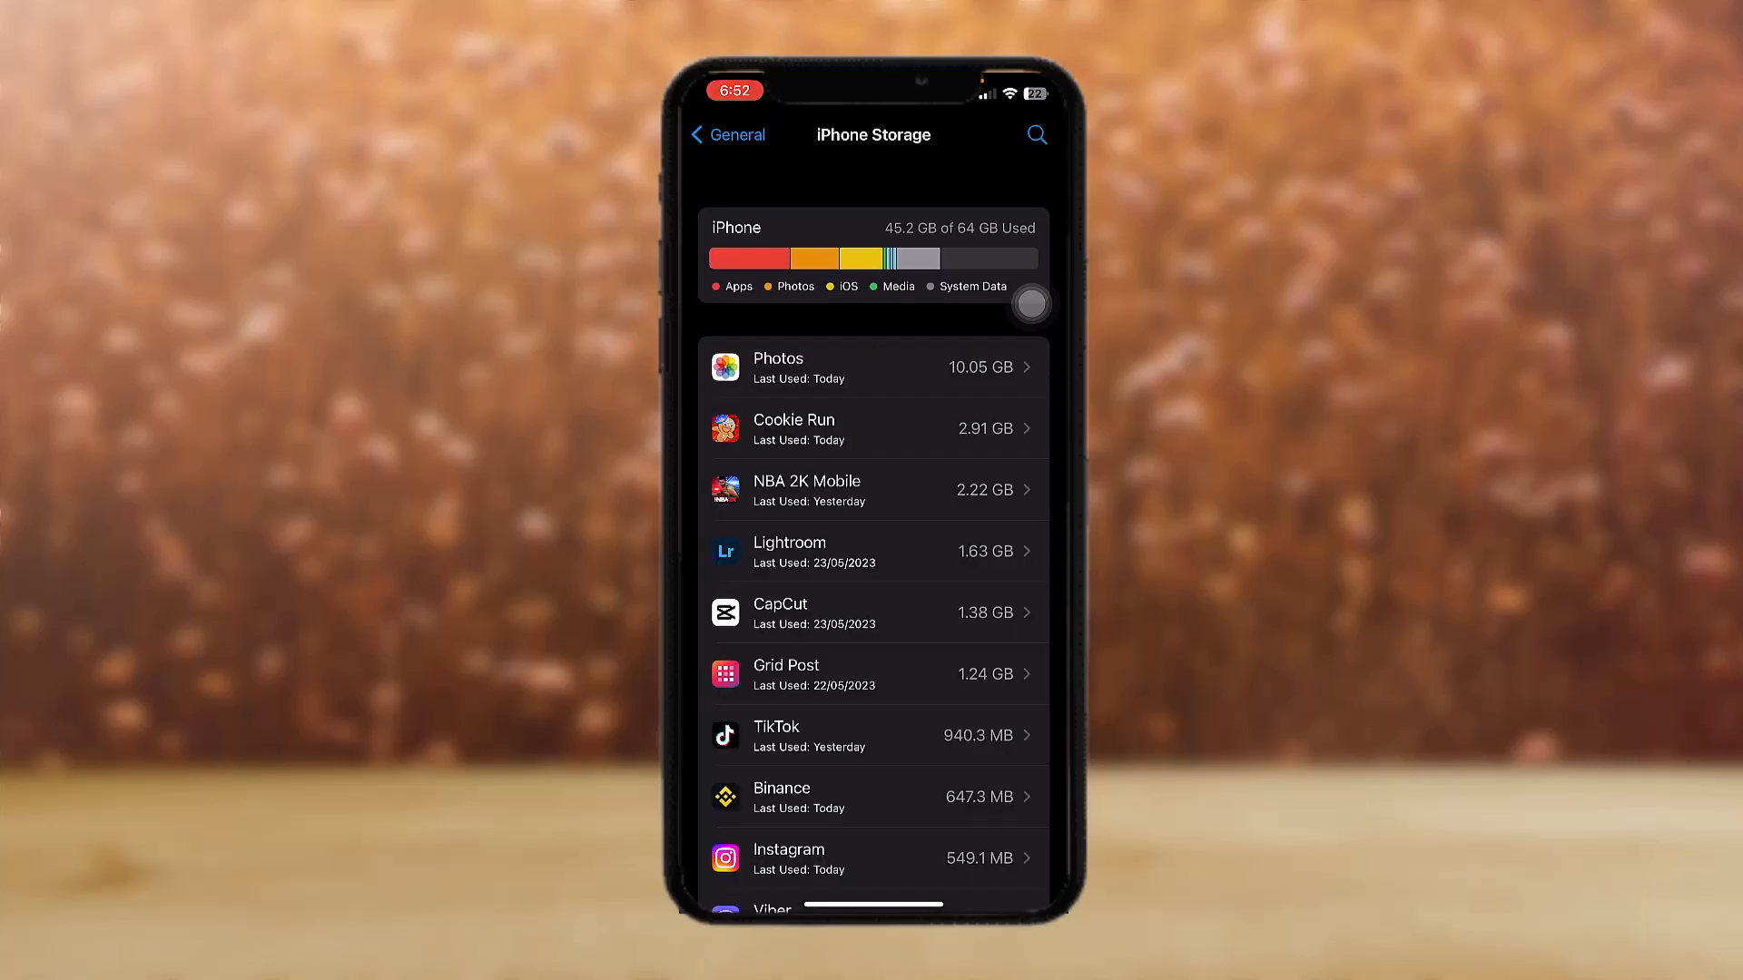
# Locate Telegram in the storage list and view its 117.2 MB app size details
pyautogui.scroll(-3)
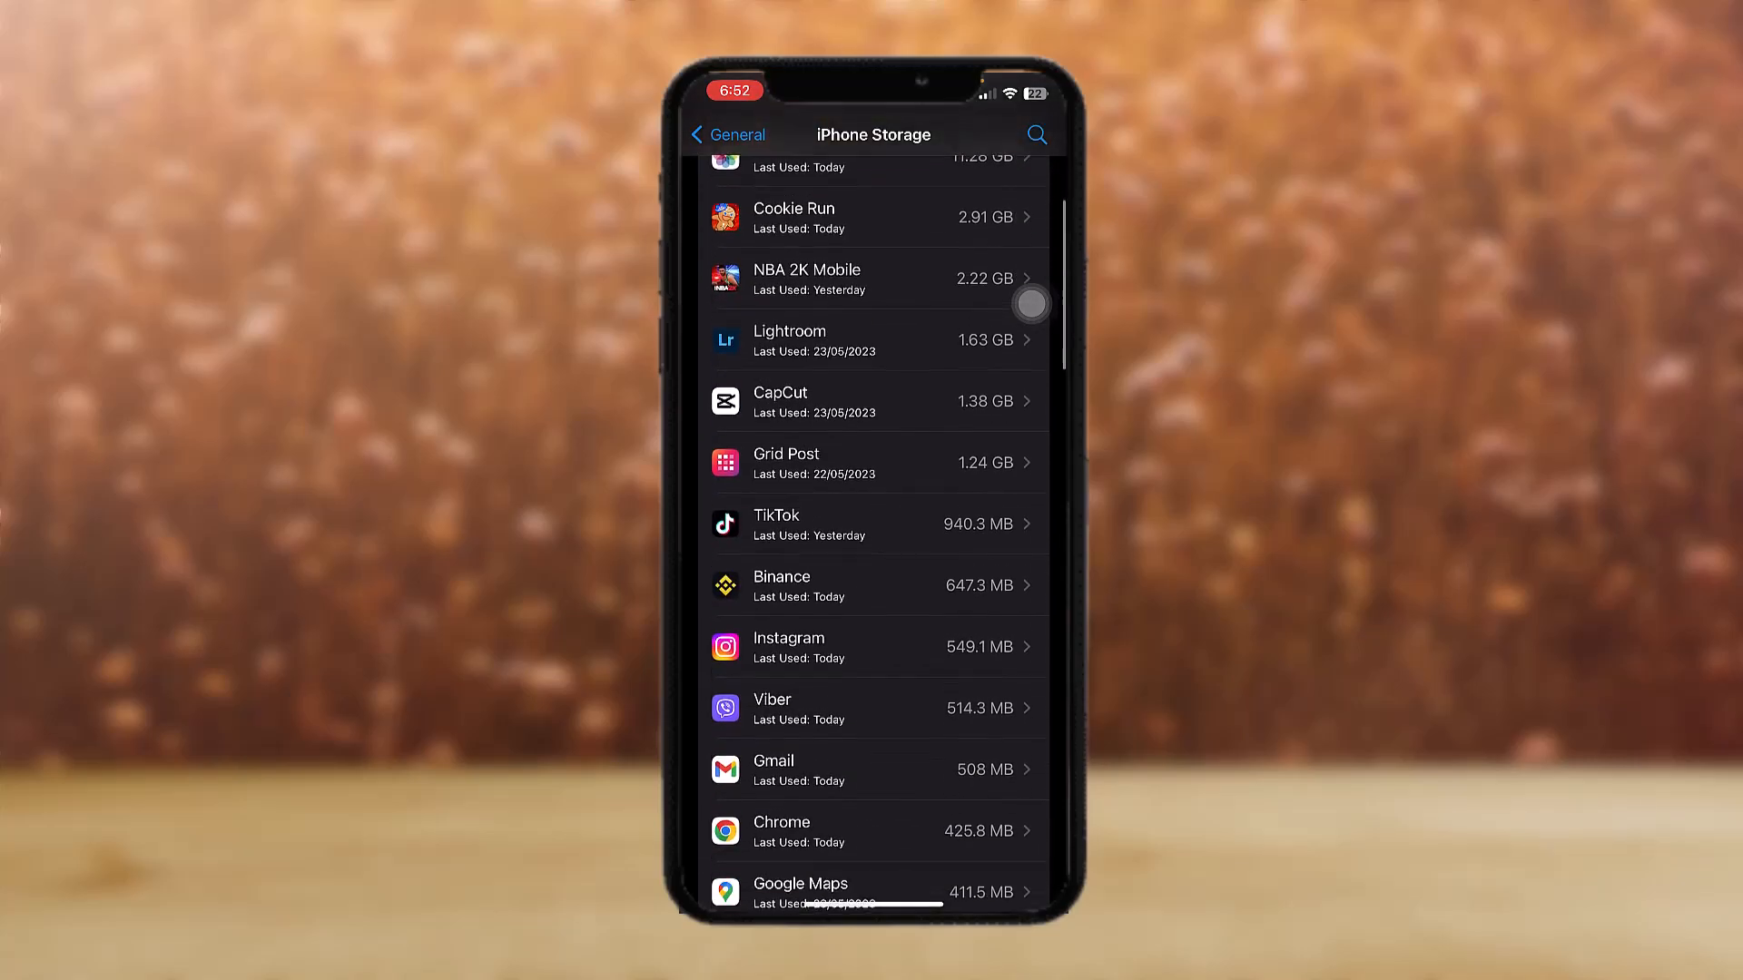
pyautogui.scroll(-3)
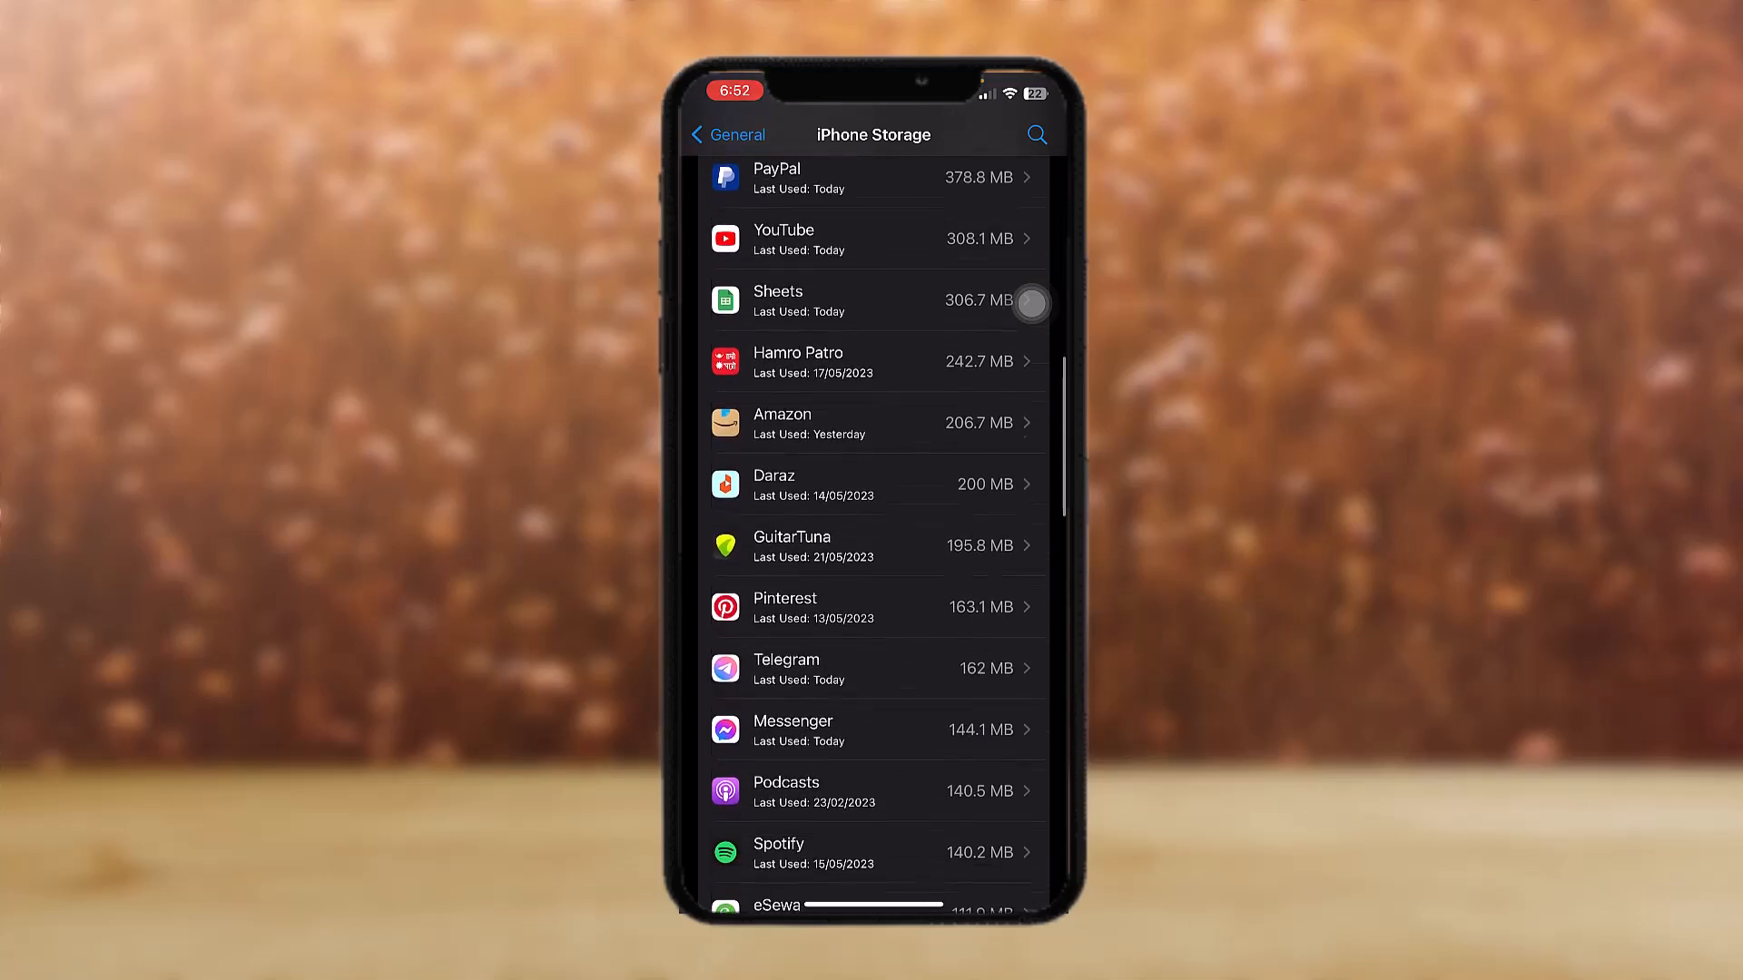
pyautogui.scroll(-3)
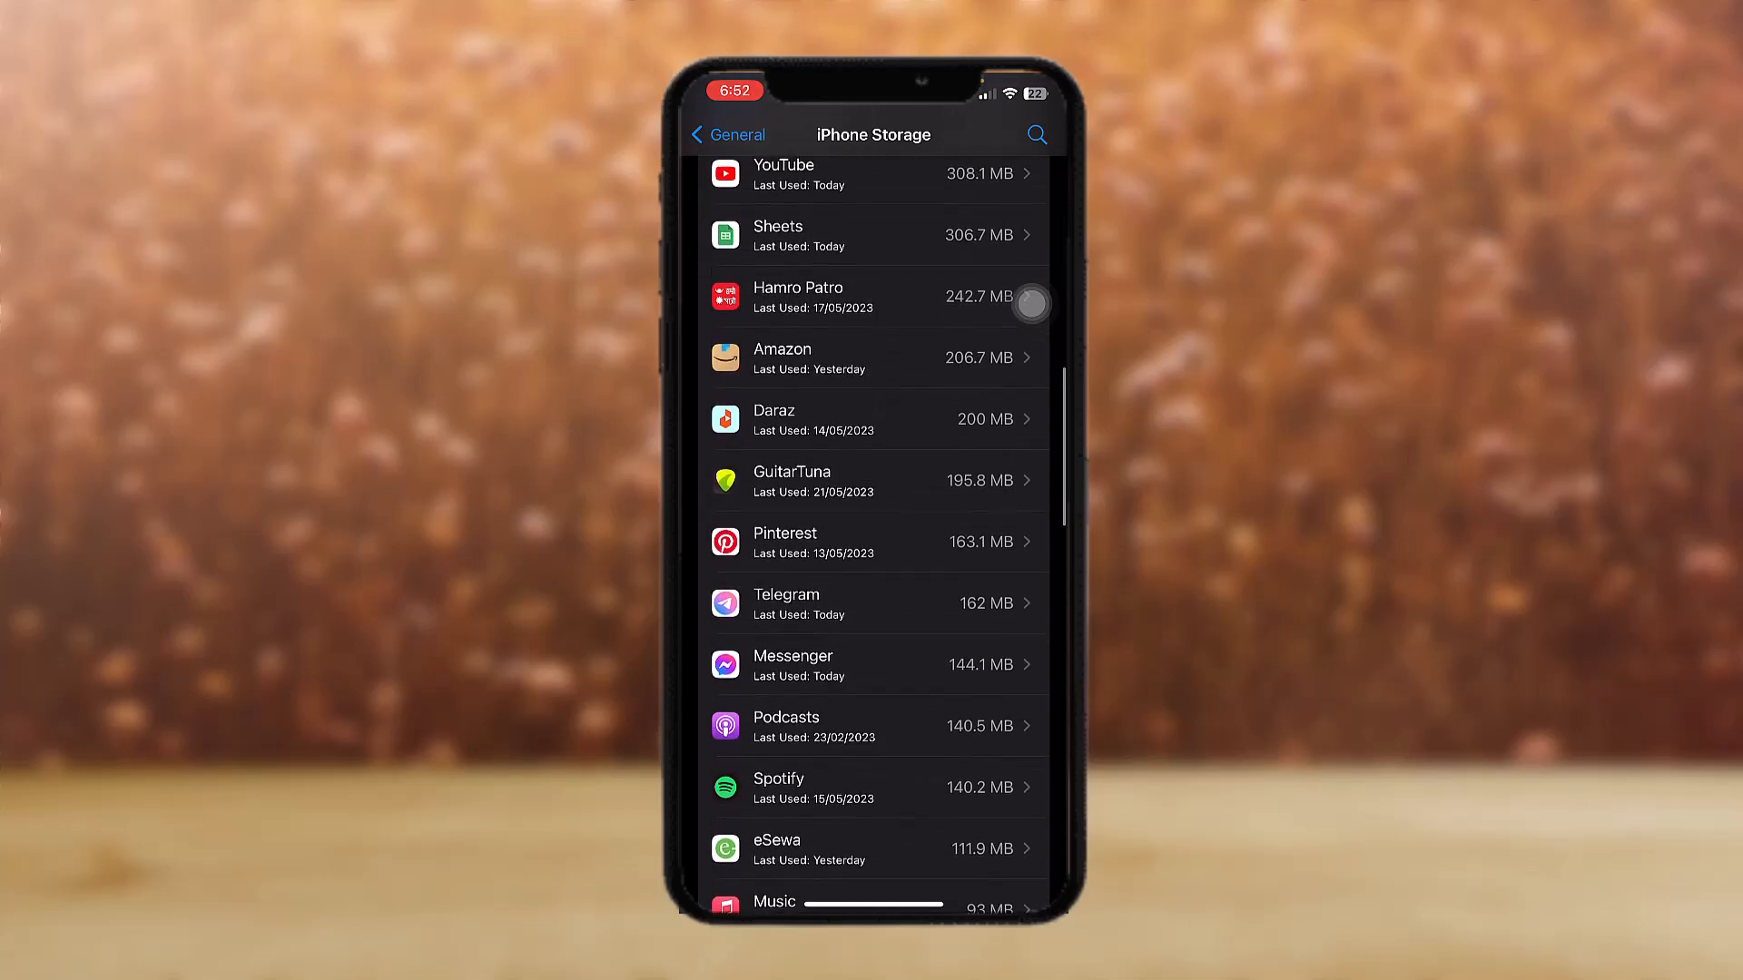
pyautogui.click(873, 603)
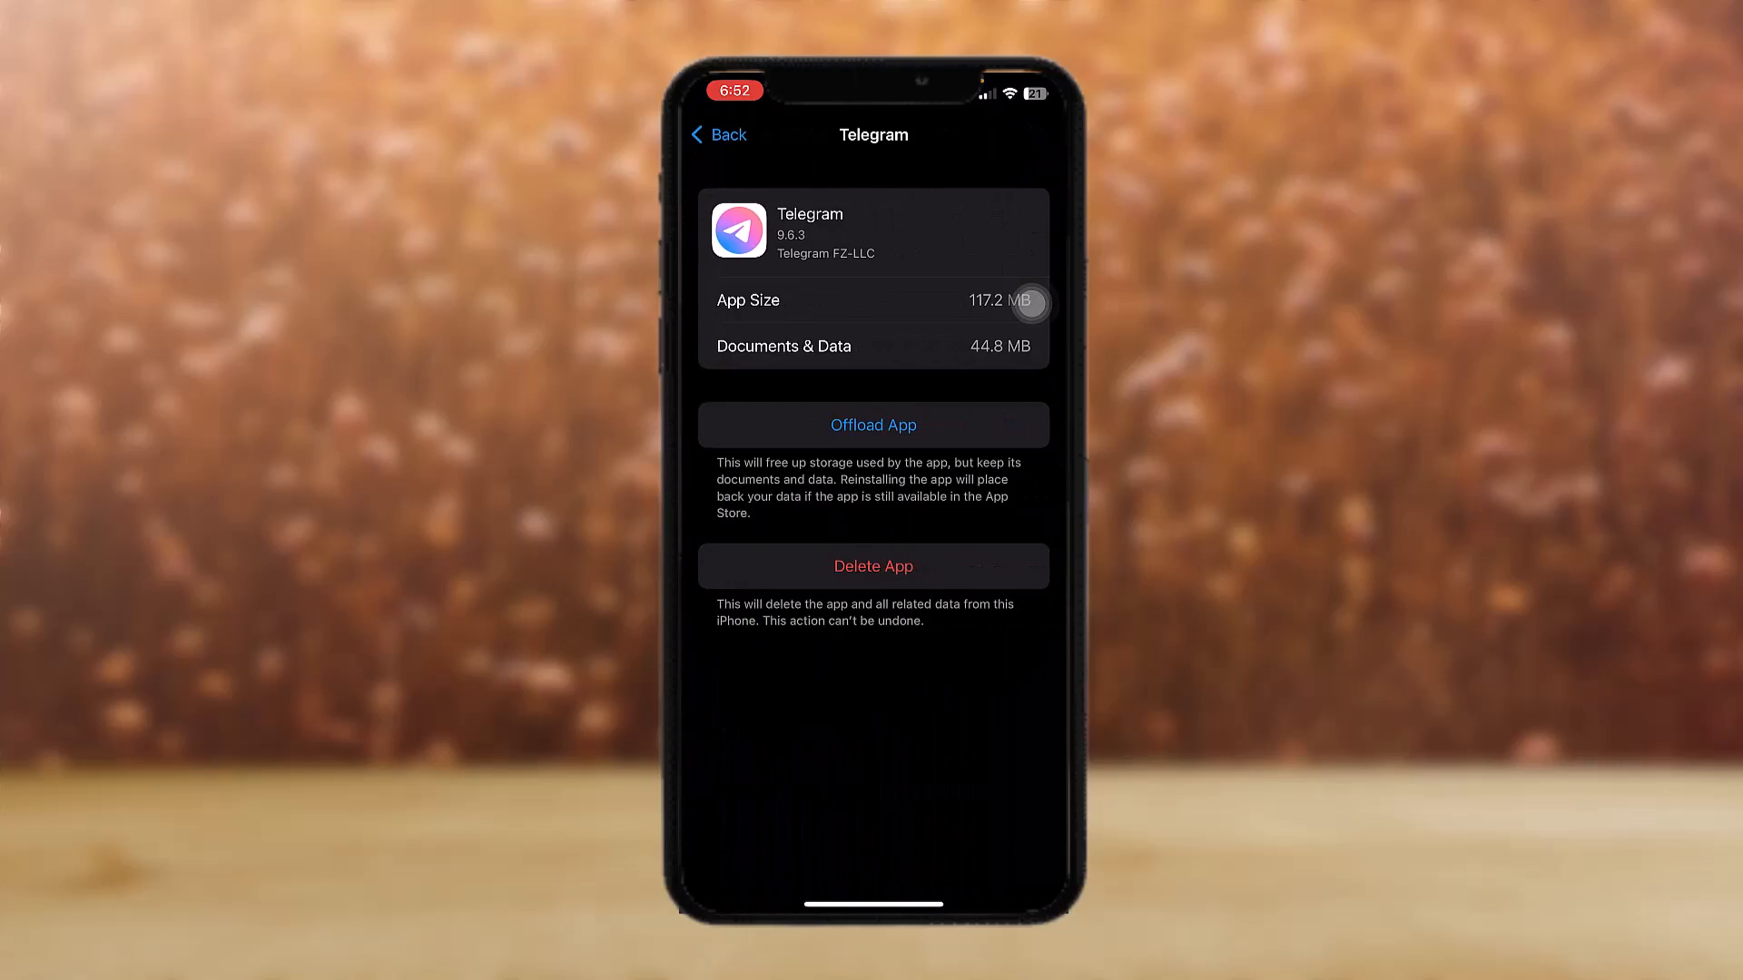
# Offload Telegram and confirm, keeping its 44.3 MB of documents and data
pyautogui.click(872, 425)
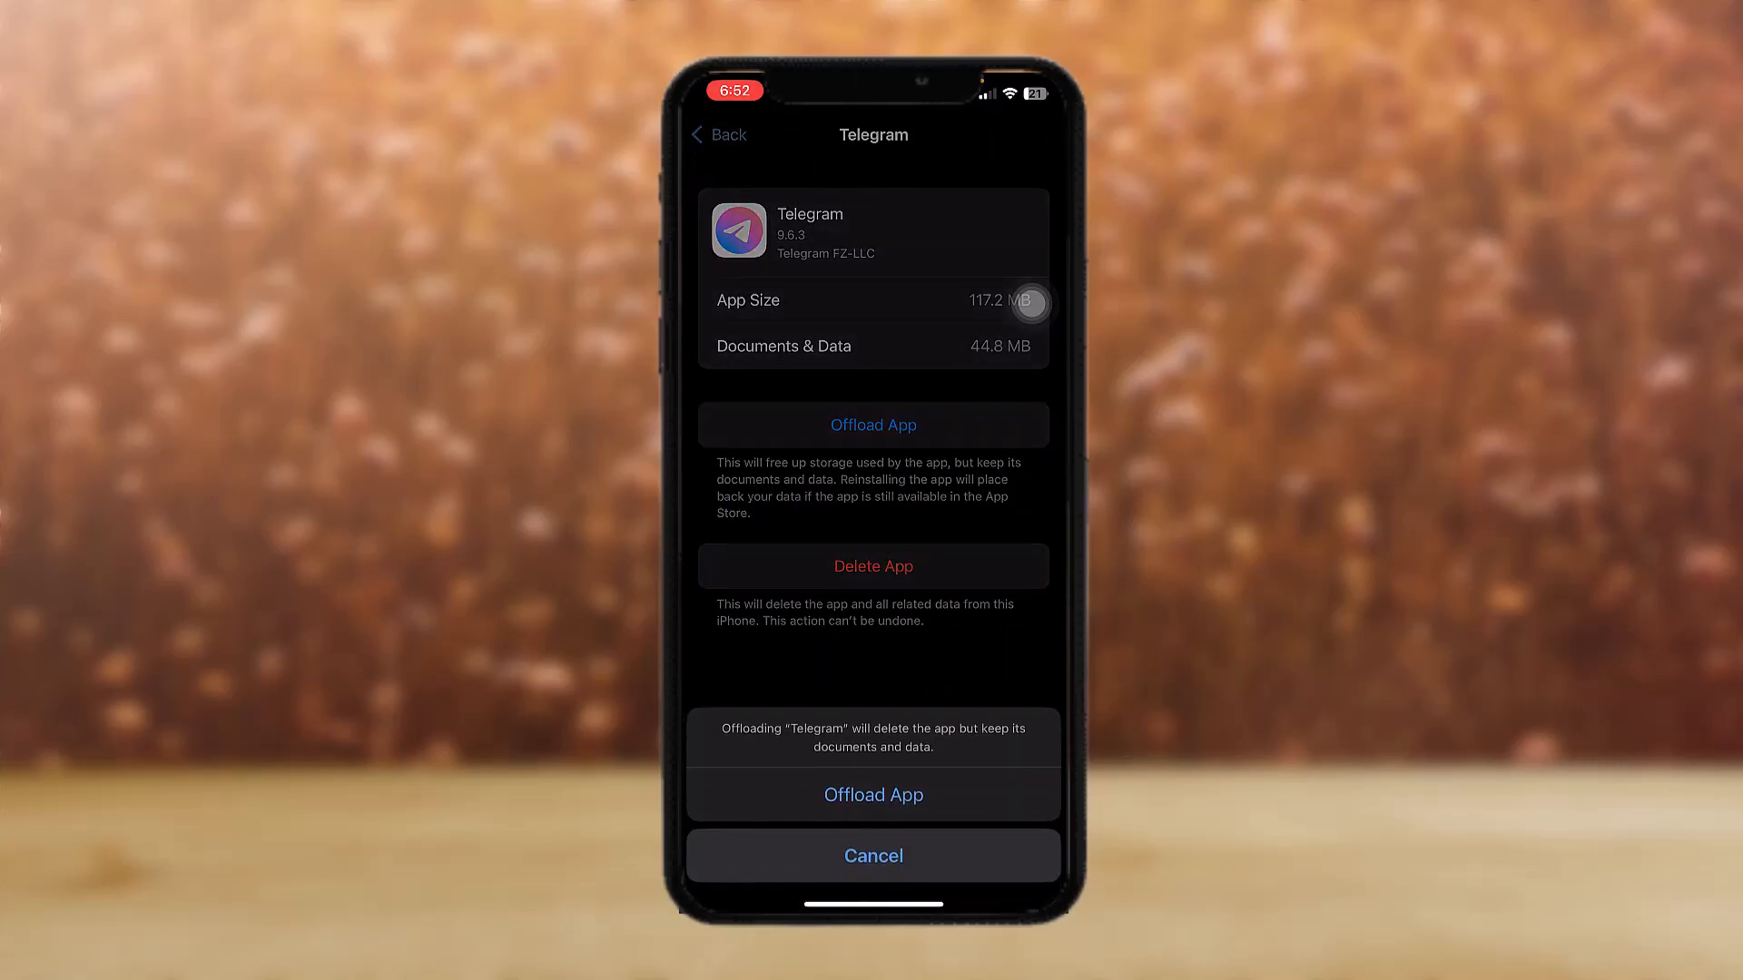
pyautogui.click(872, 793)
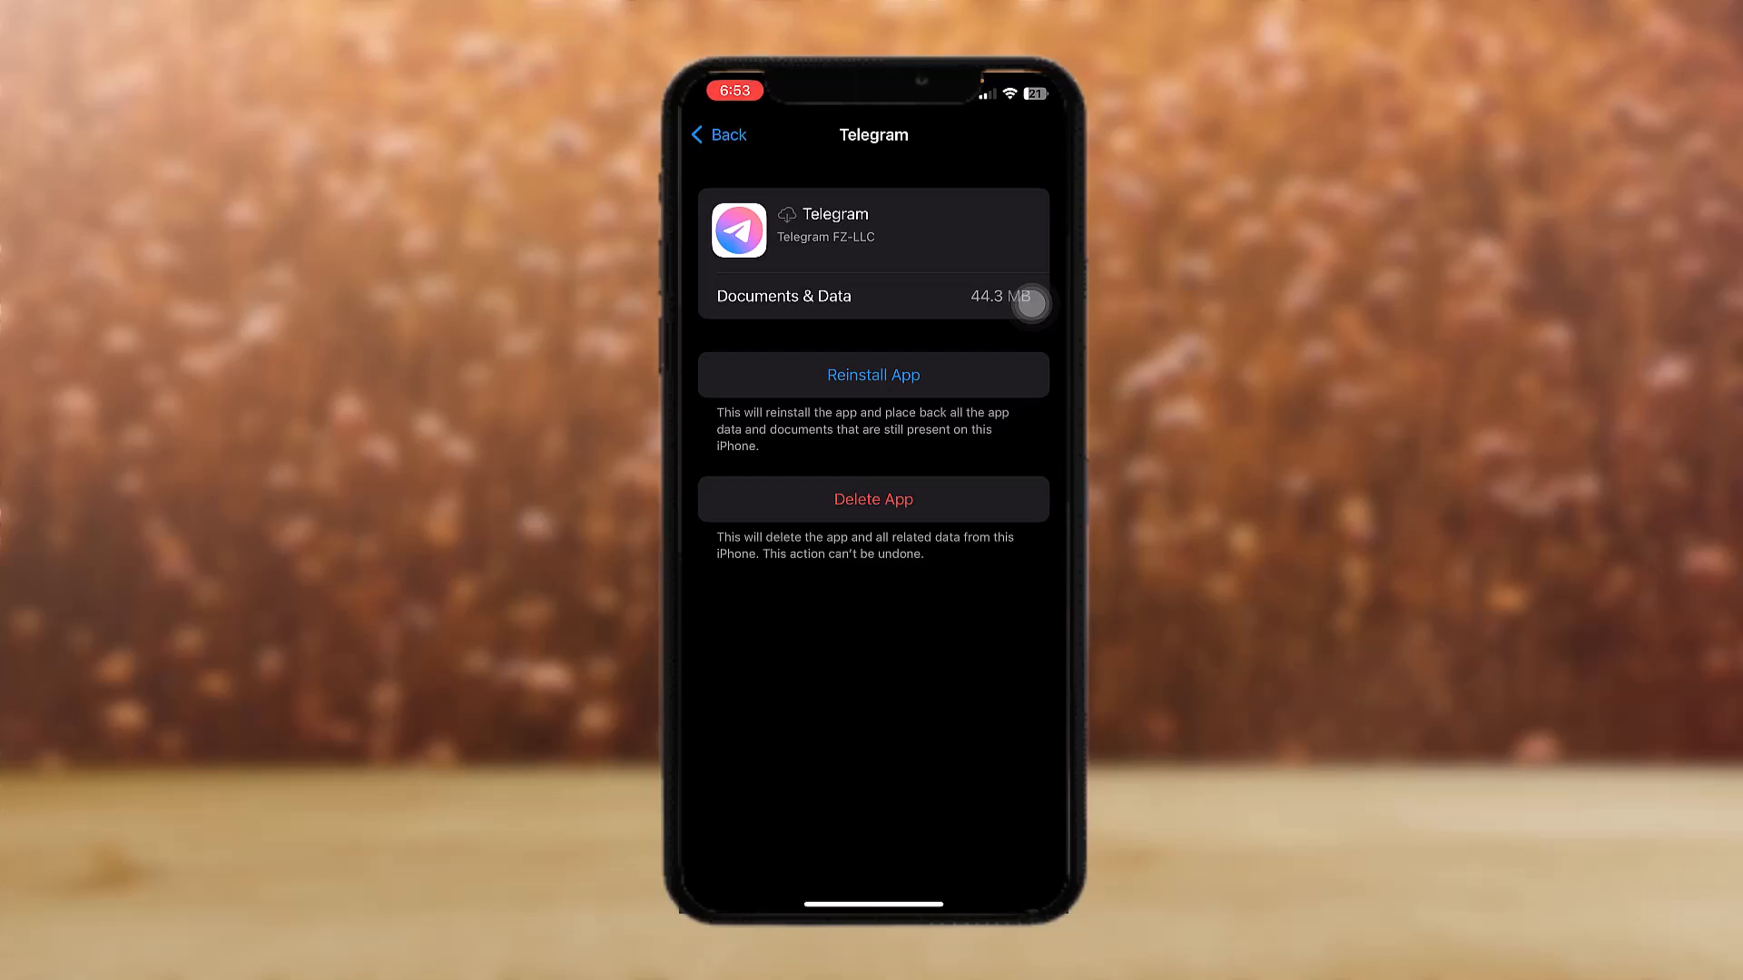
# Reinstall the offloaded Telegram app, restoring it with its saved data
pyautogui.click(872, 375)
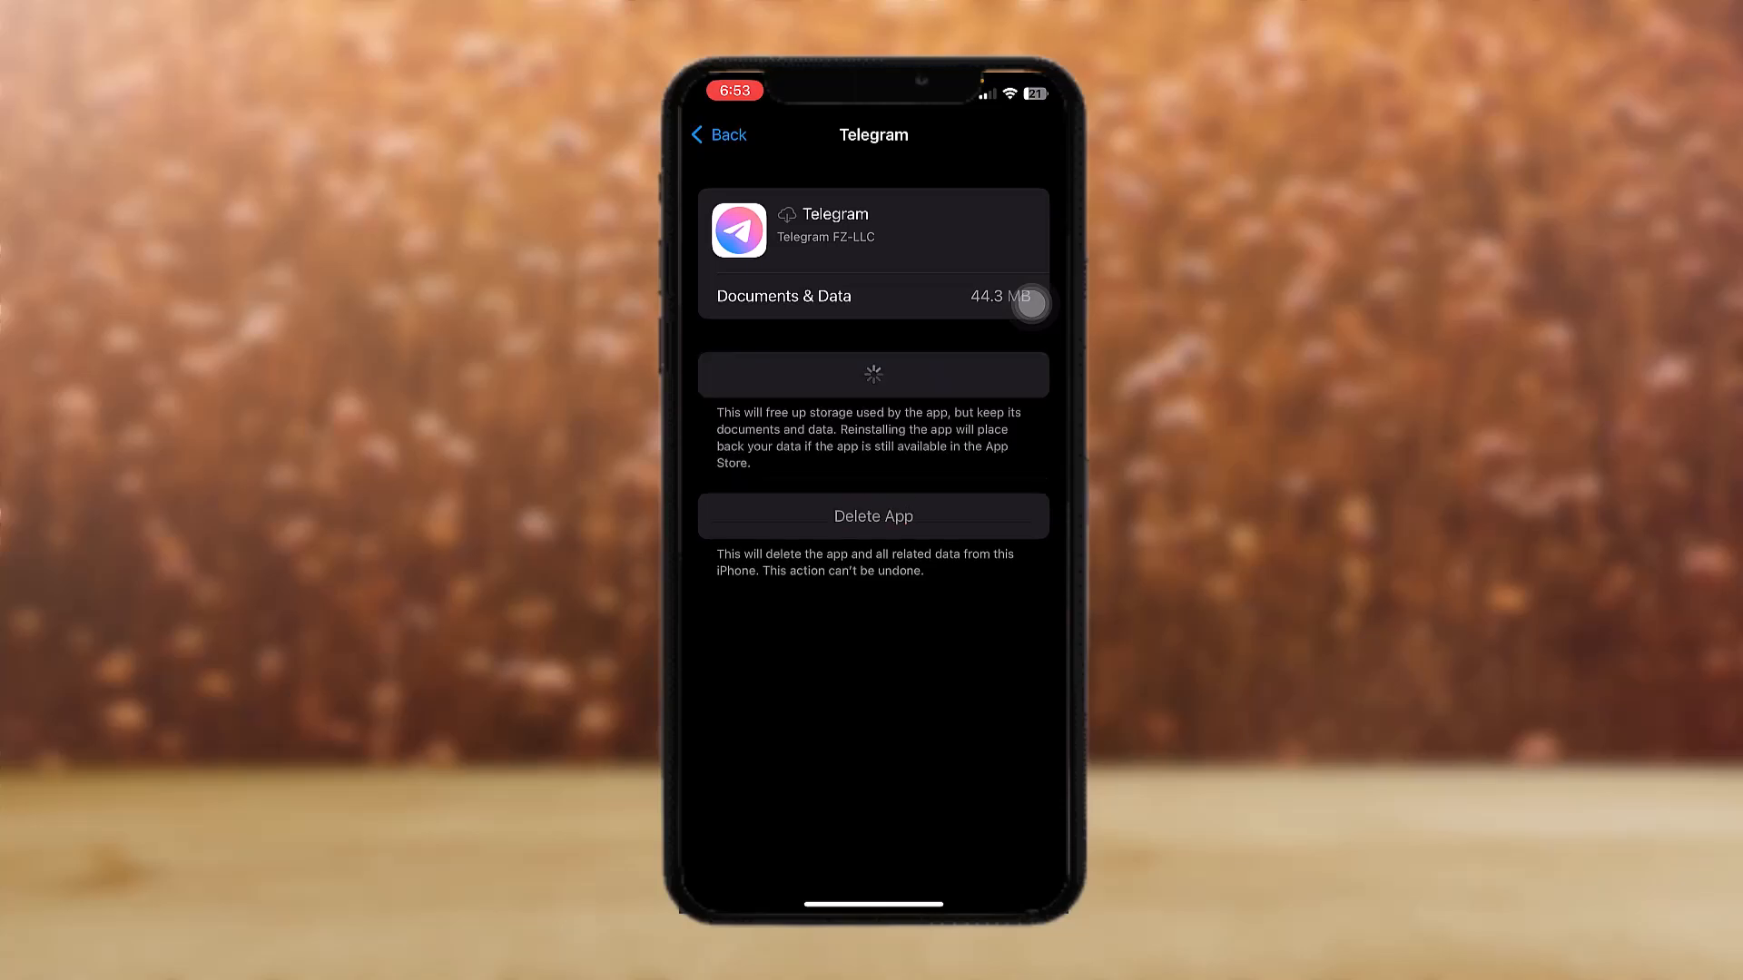